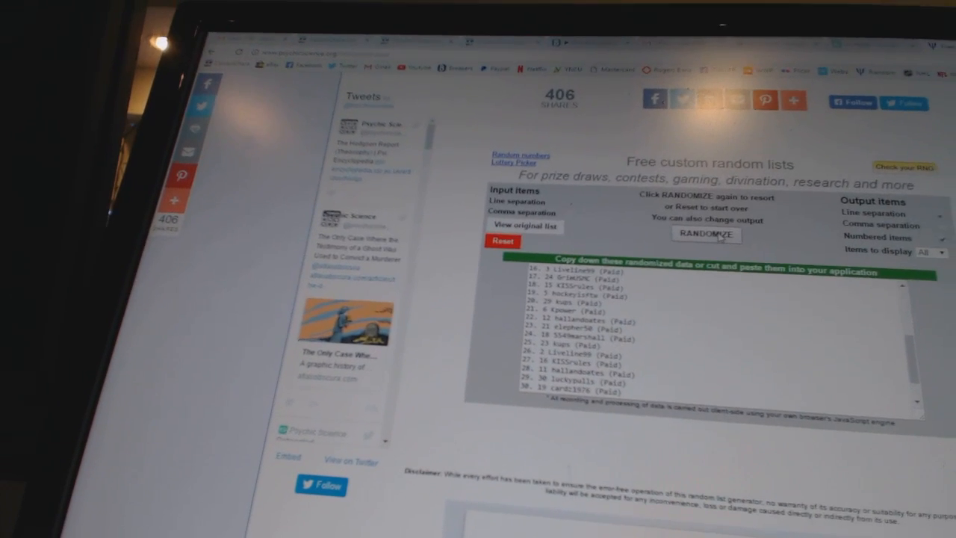
Step: Reshuffle the team names into a new order starting Carolina, Columbus, Detroit and open the copy menu
left_click(706, 234)
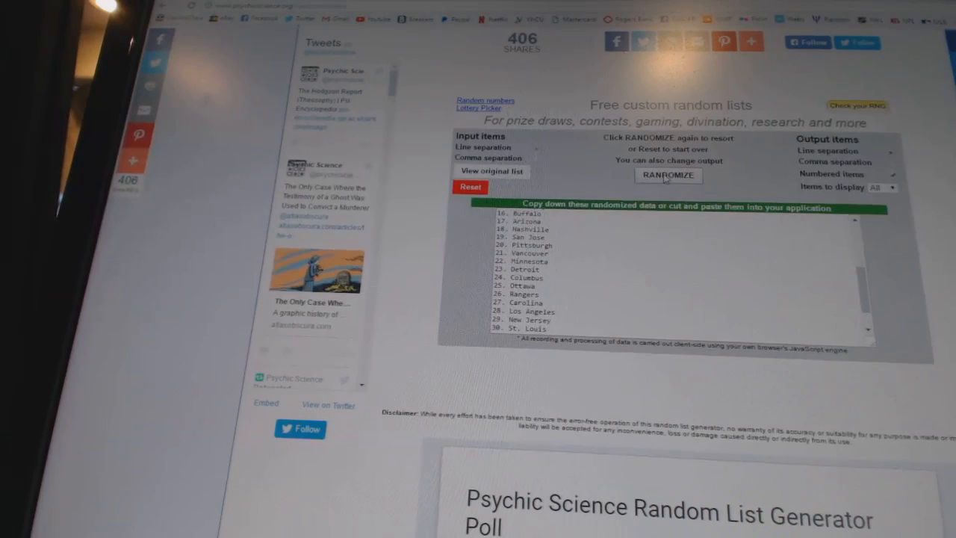
left_click(668, 175)
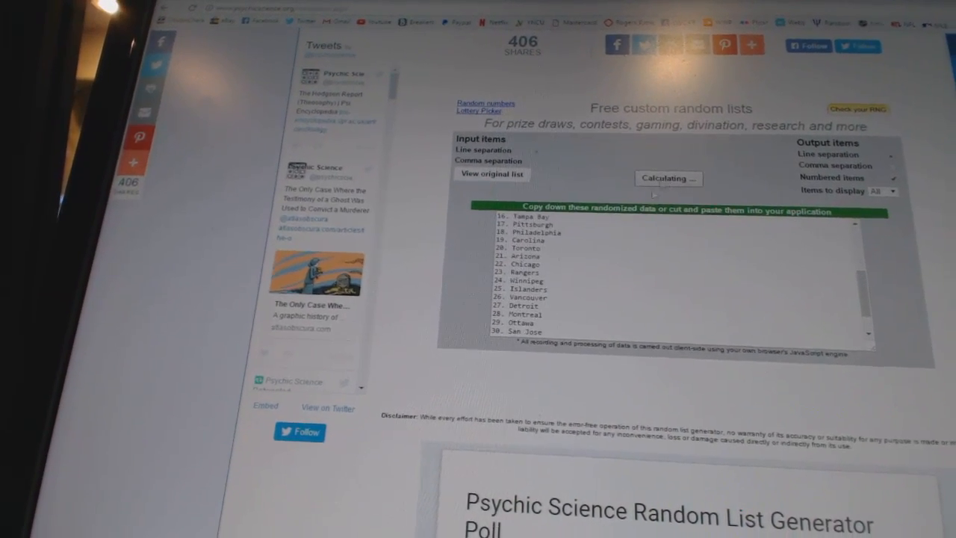
right_click(516, 232)
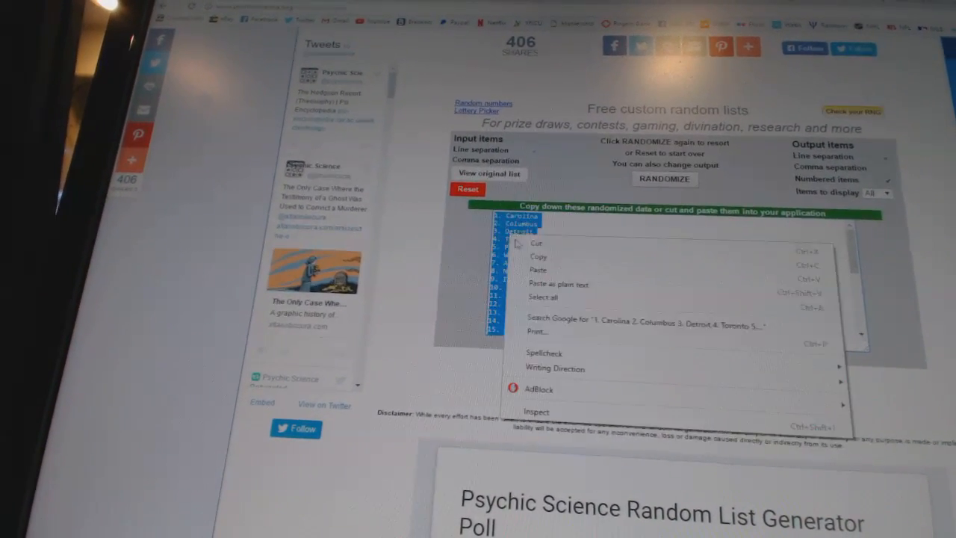